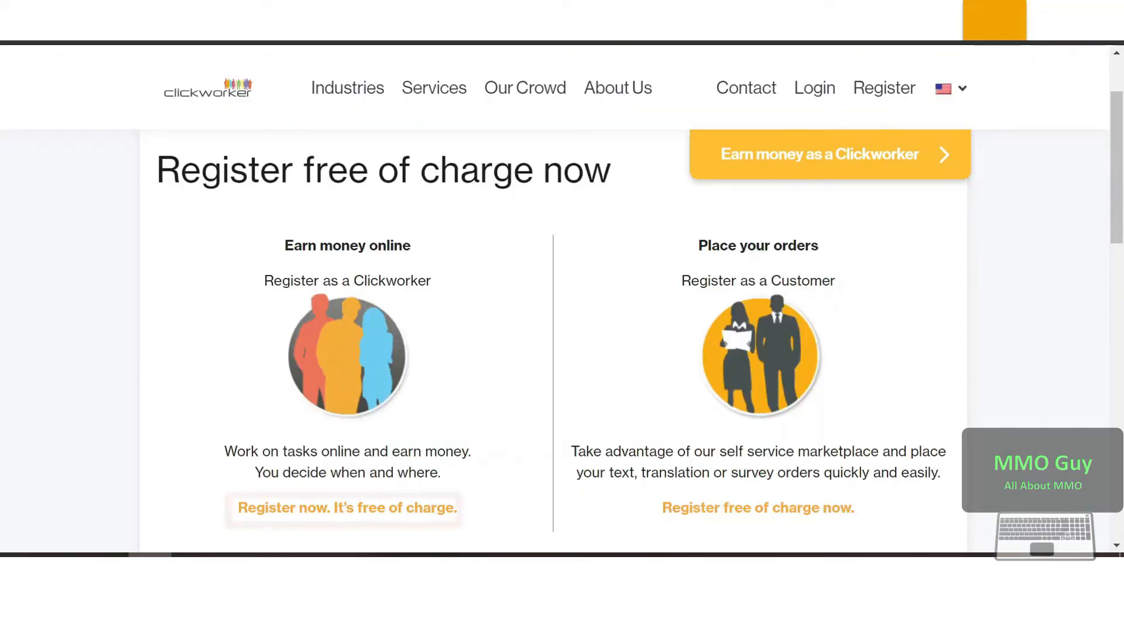
pyautogui.moveTo(344, 507)
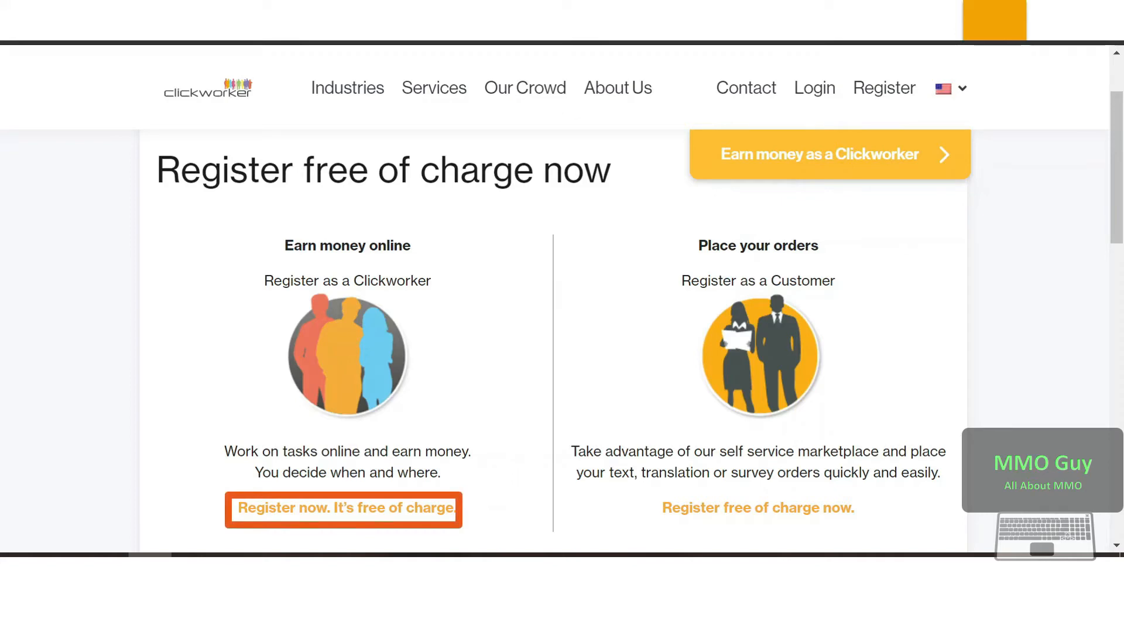
# Start worker registration via 'Register now. It's free of charge.' under Earn money online.
pyautogui.click(343, 507)
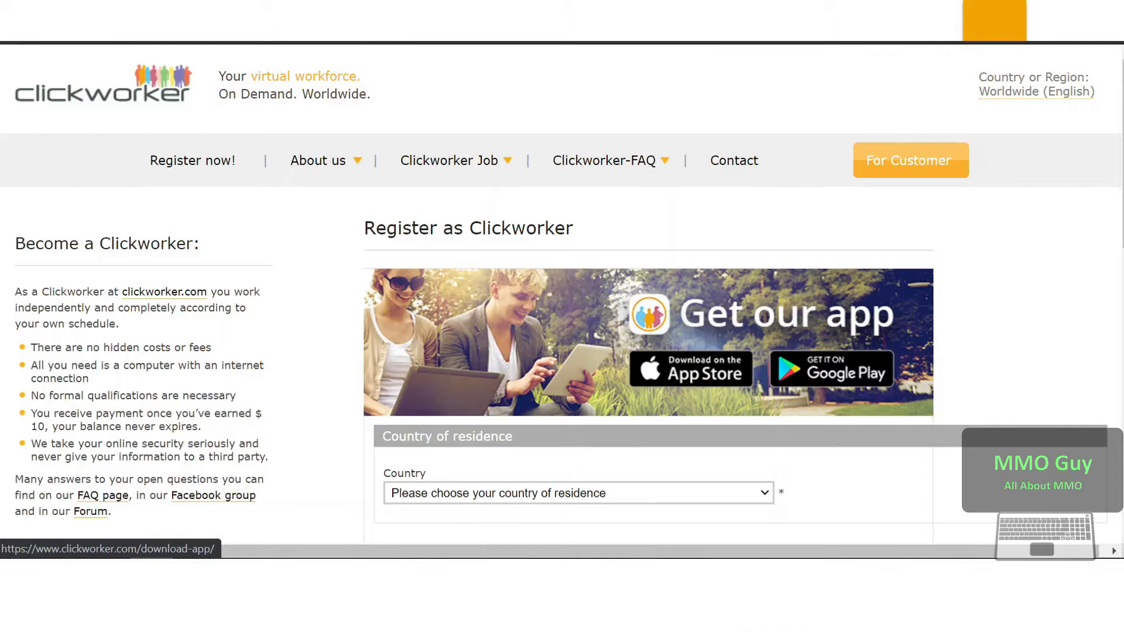
# Scroll down through the registration form toward submission.
pyautogui.scroll(-3)
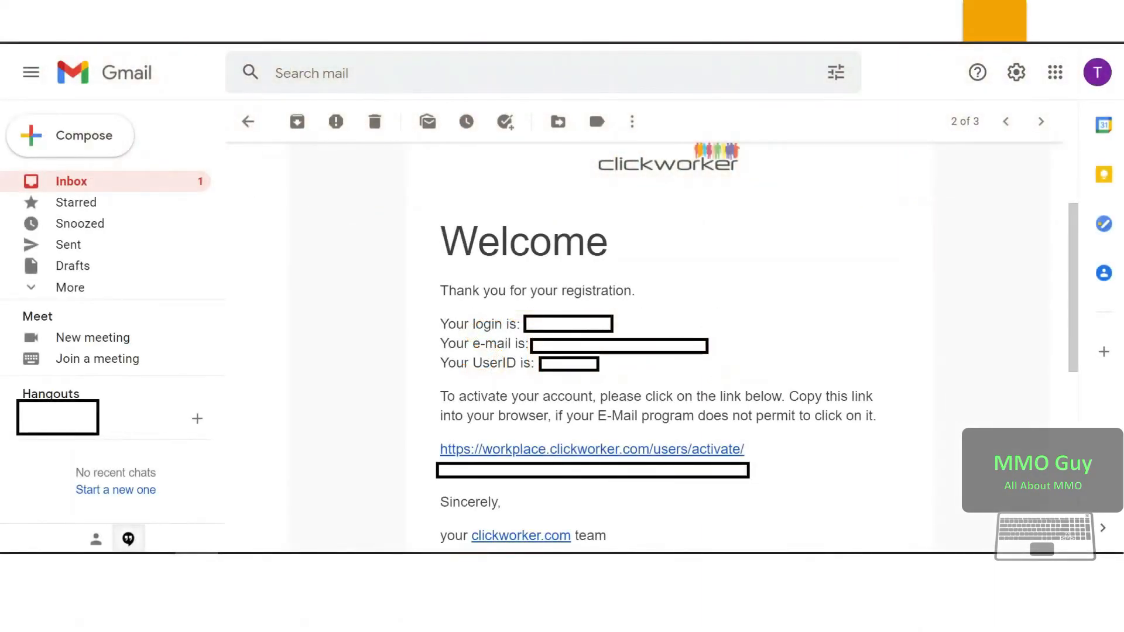
# Activate the account via the welcome email link, landing on the profile at 15% progress.
pyautogui.click(592, 450)
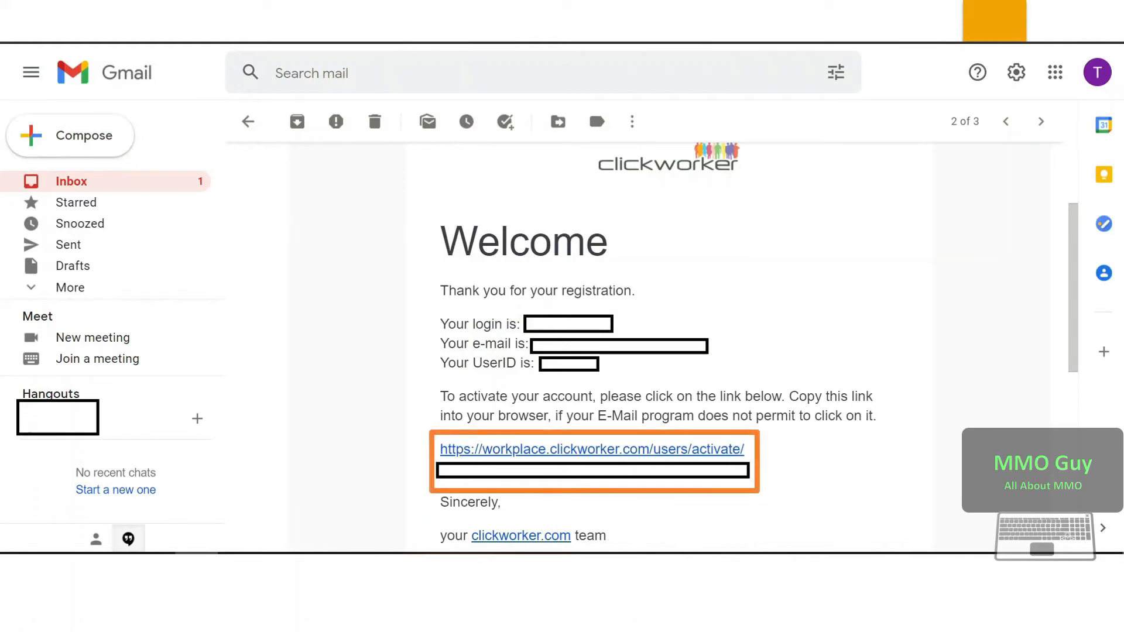
pyautogui.click(589, 450)
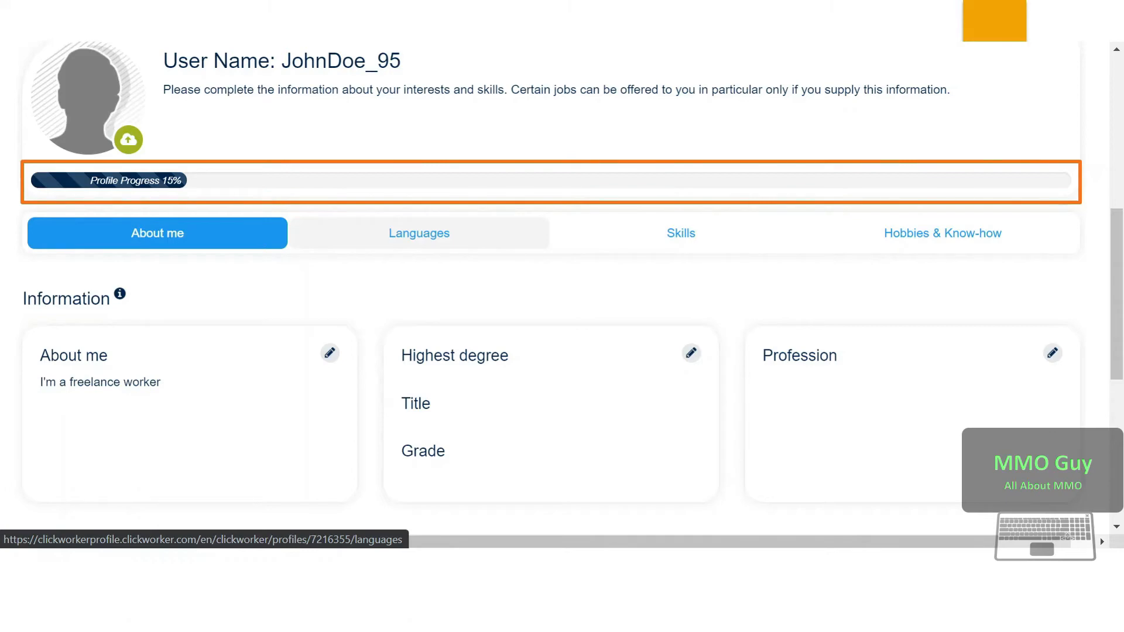
# Scroll down the profile page to the information, languages and skills sections.
pyautogui.scroll(-3)
pyautogui.write('Google Translate testing')
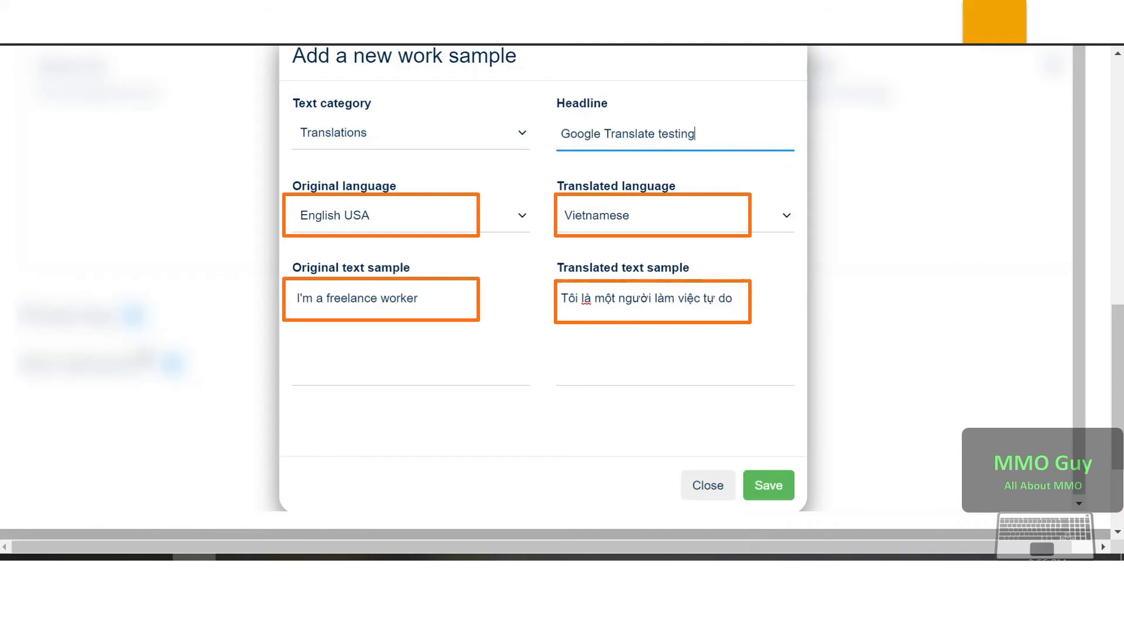
# Save the Translations work sample 'Google Translate testing', English USA to Vietnamese.
pyautogui.click(767, 485)
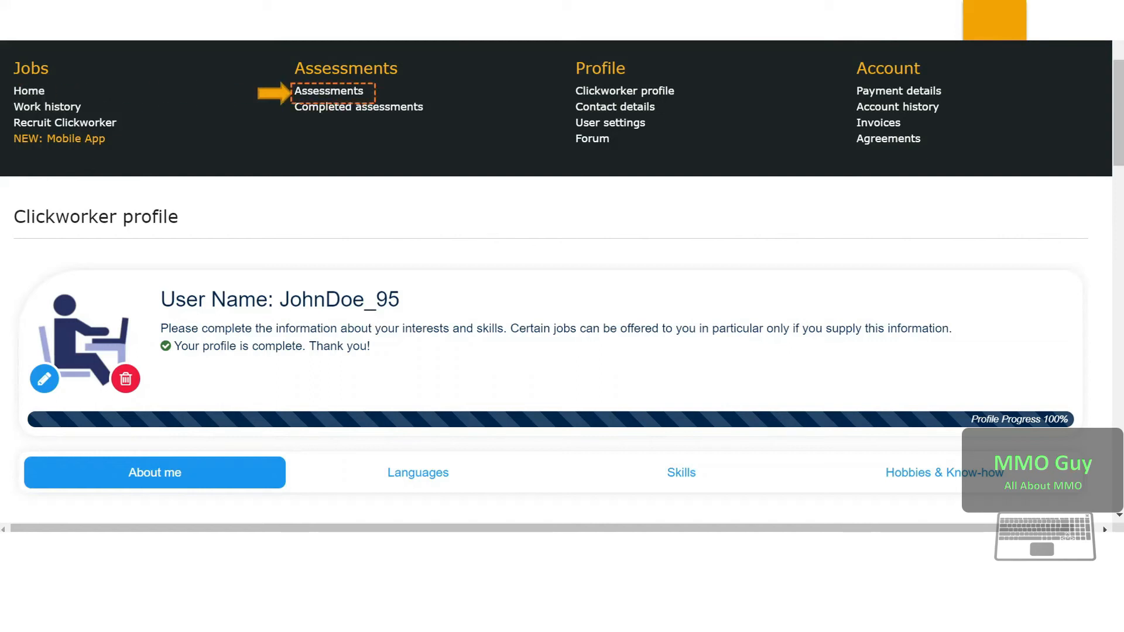
# Go to the Assessments page from the top navigation with the profile at 100%.
pyautogui.click(328, 92)
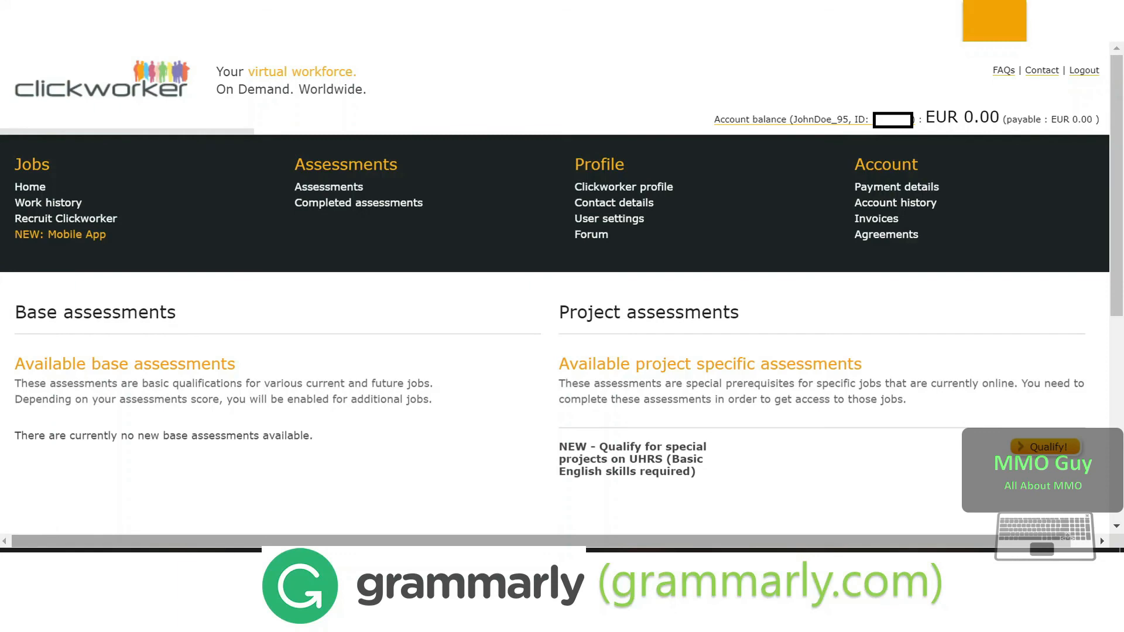
pyautogui.click(897, 186)
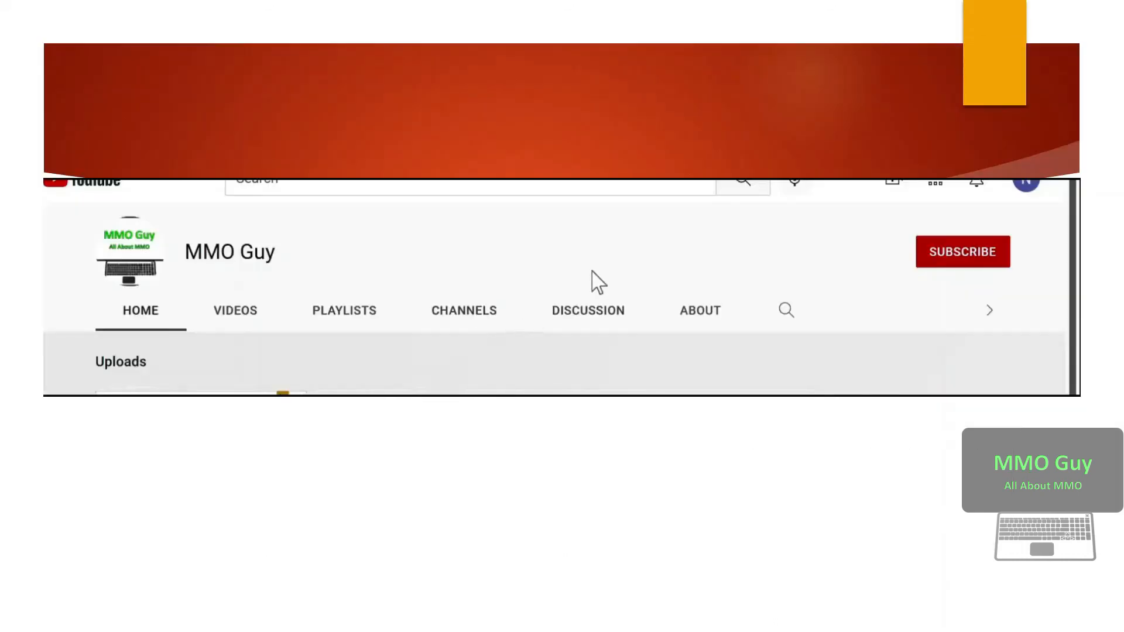
# Subscribe to the MMO Guy YouTube channel.
pyautogui.click(963, 252)
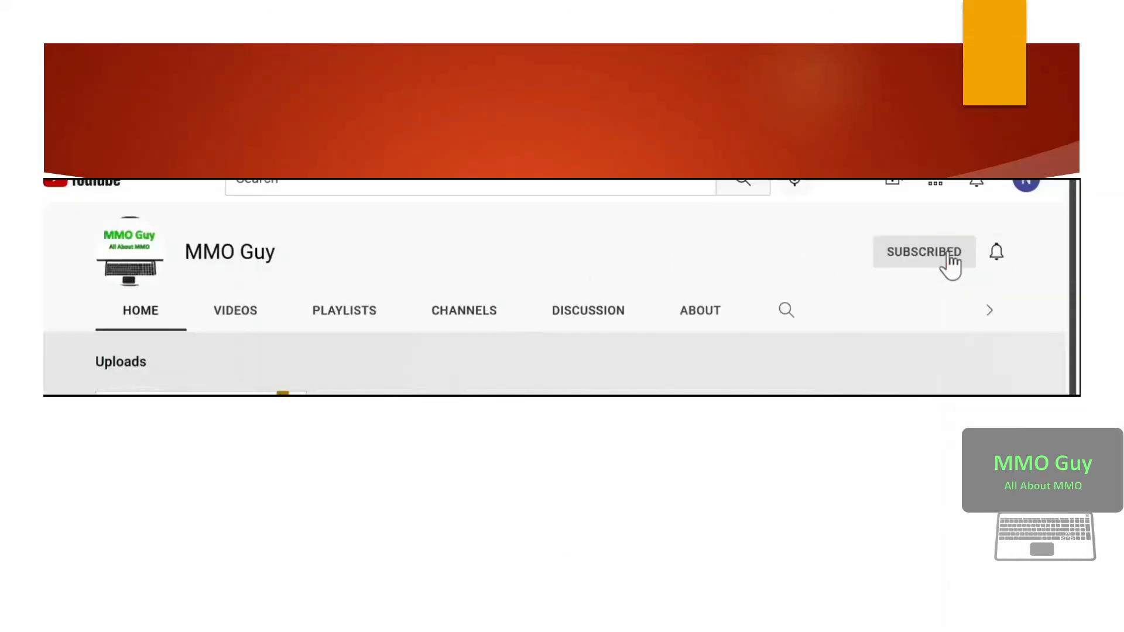